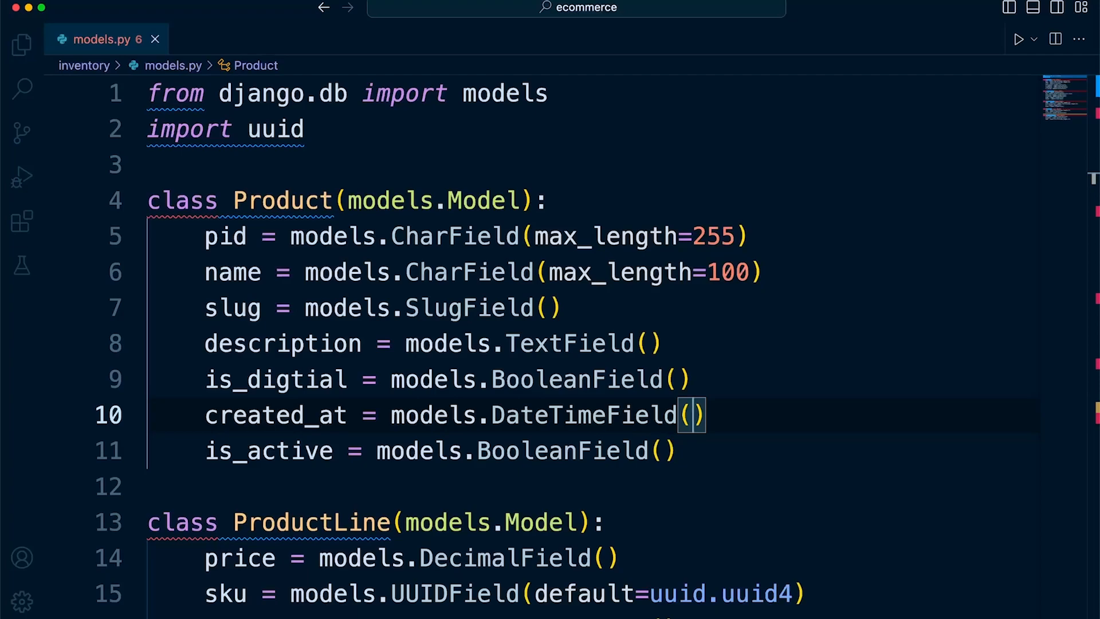
# - Give the Product model's created_at DateTimeField the argument auto_now_add=True
pyautogui.write('auto_now_add=True')
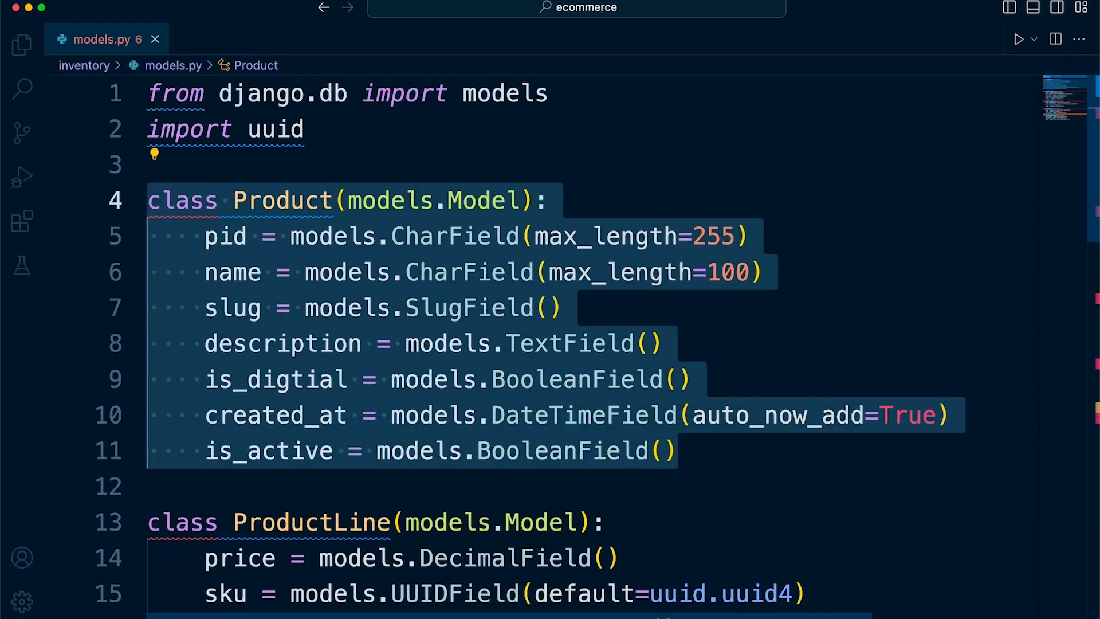
pyautogui.click(664, 451)
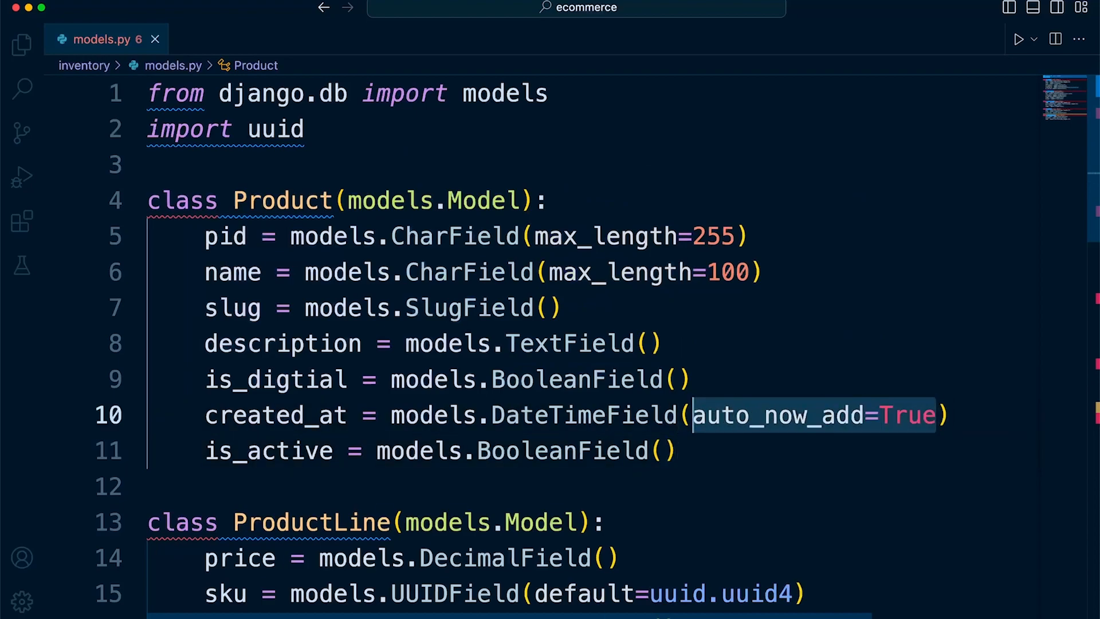
pyautogui.moveTo(276, 414)
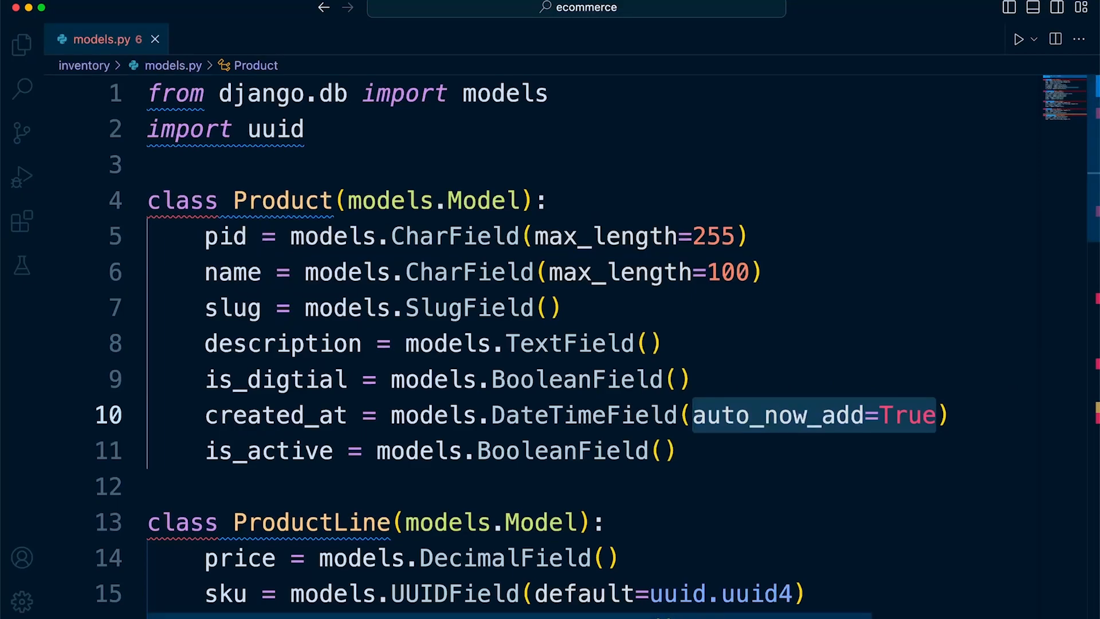
pyautogui.moveTo(777, 414)
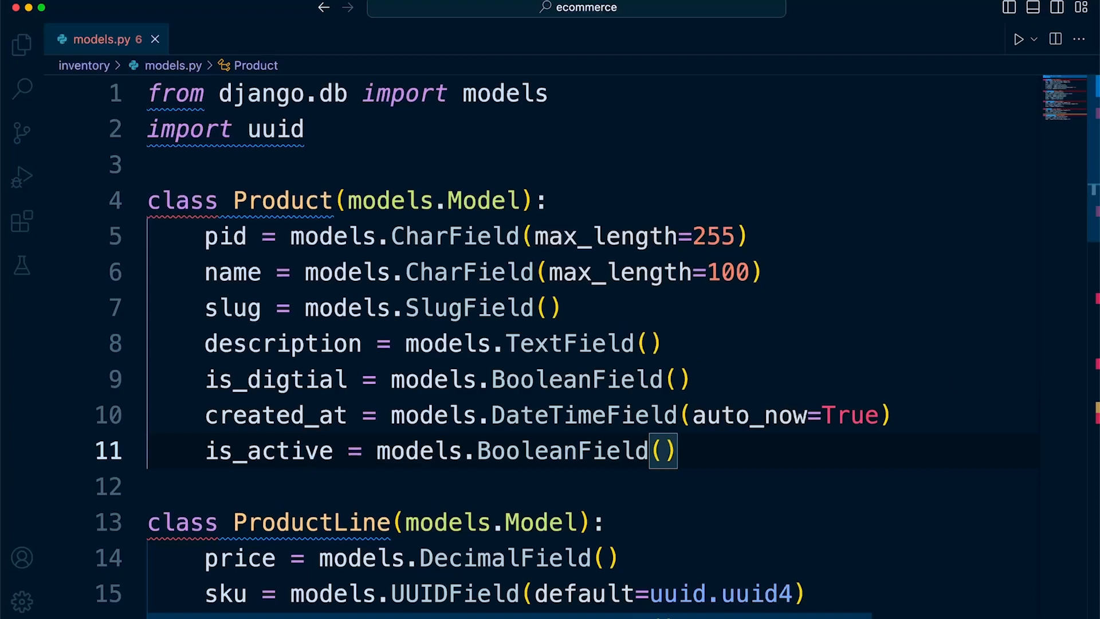
pyautogui.moveTo(432, 415)
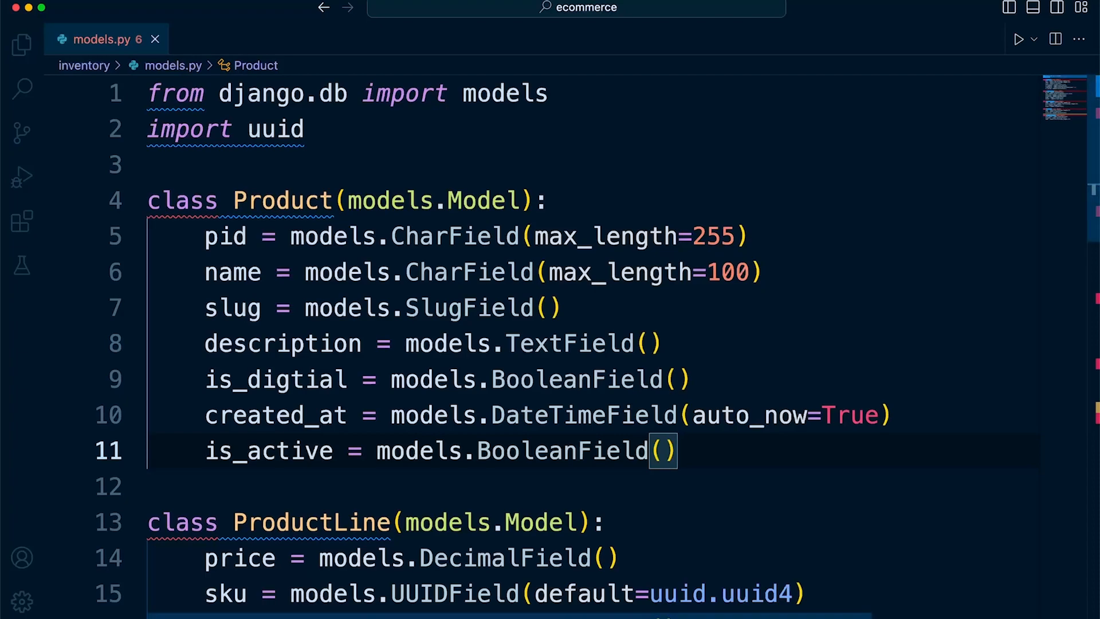
pyautogui.moveTo(276, 414)
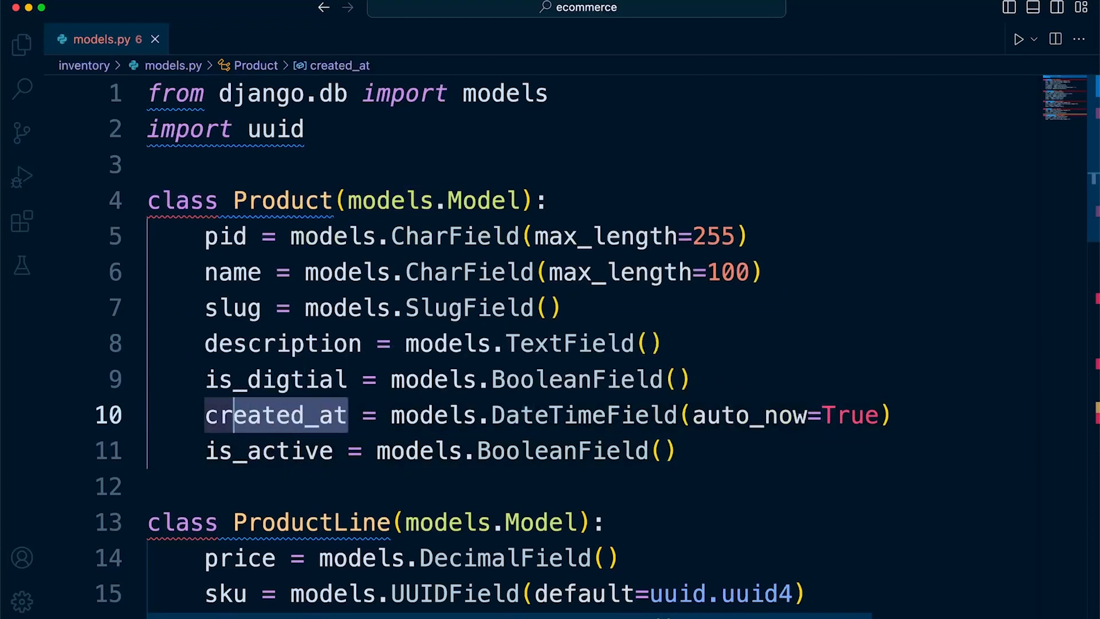
pyautogui.moveTo(226, 236)
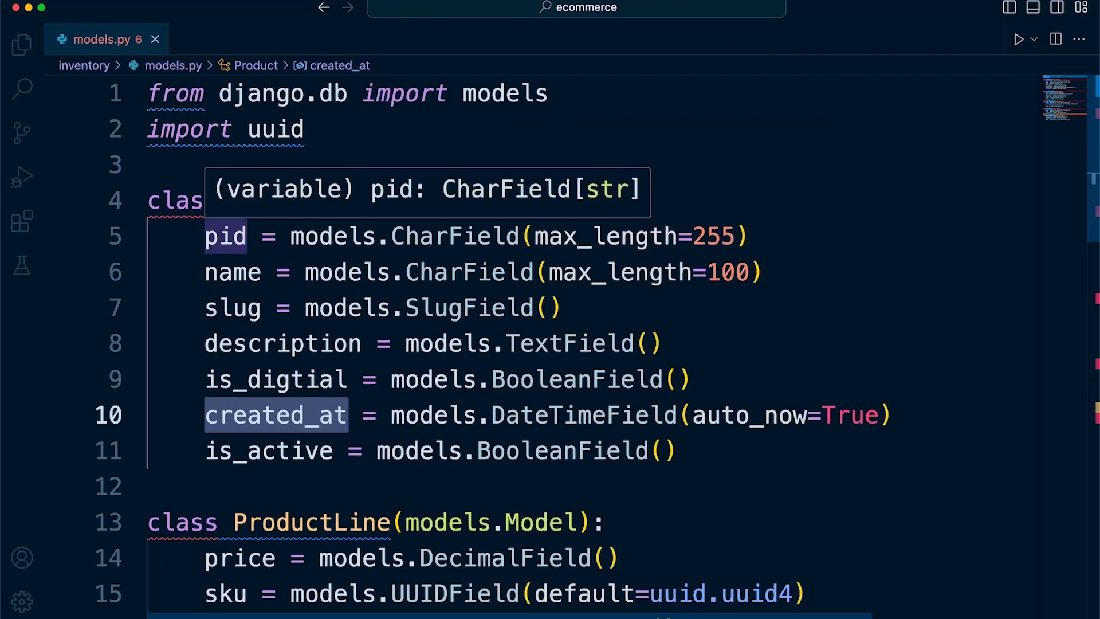
pyautogui.moveTo(283, 342)
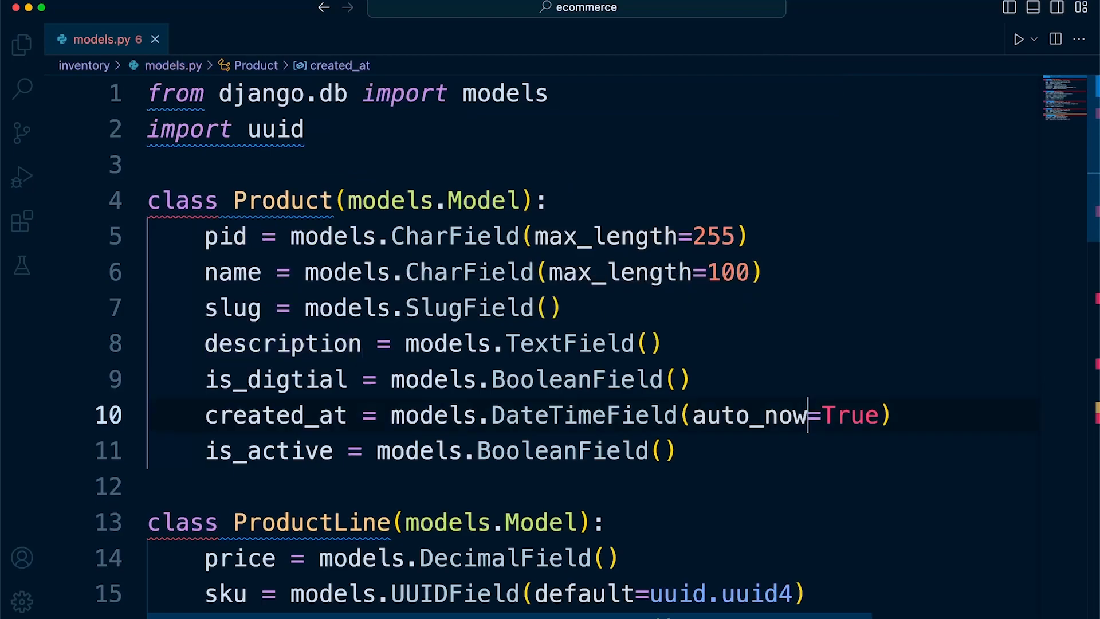
# - Restore auto_now_add=True on created_at and start an updated_at DateTimeField line below it
pyautogui.write('_at = models.DateTimeField(')
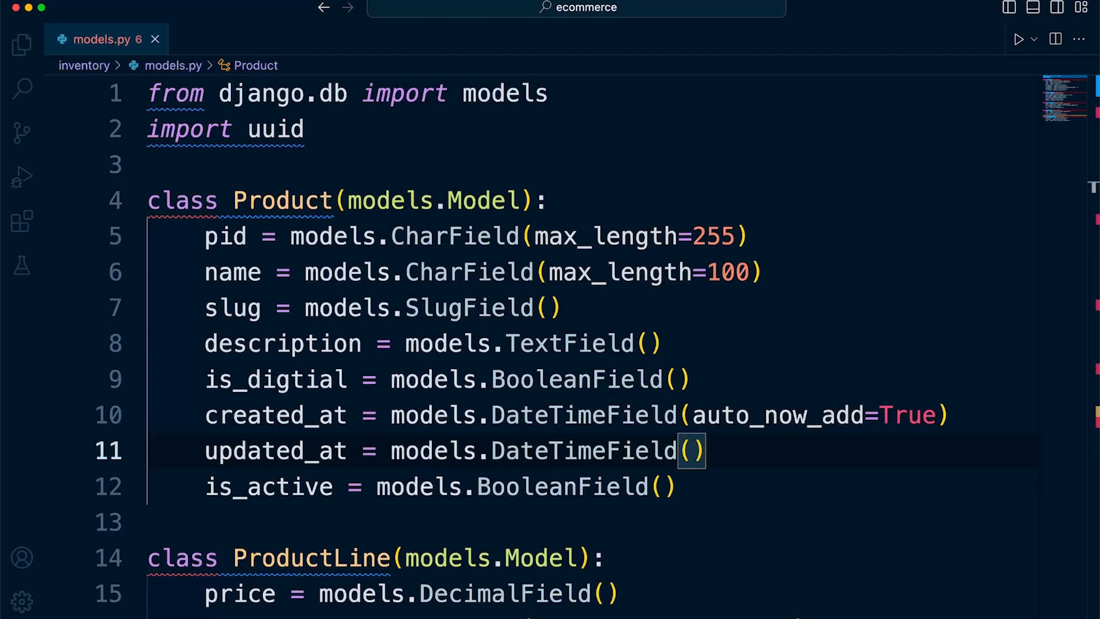
# - Give the updated_at DateTimeField the argument auto_now=True and review models.py below
pyautogui.write('auto_now=True')
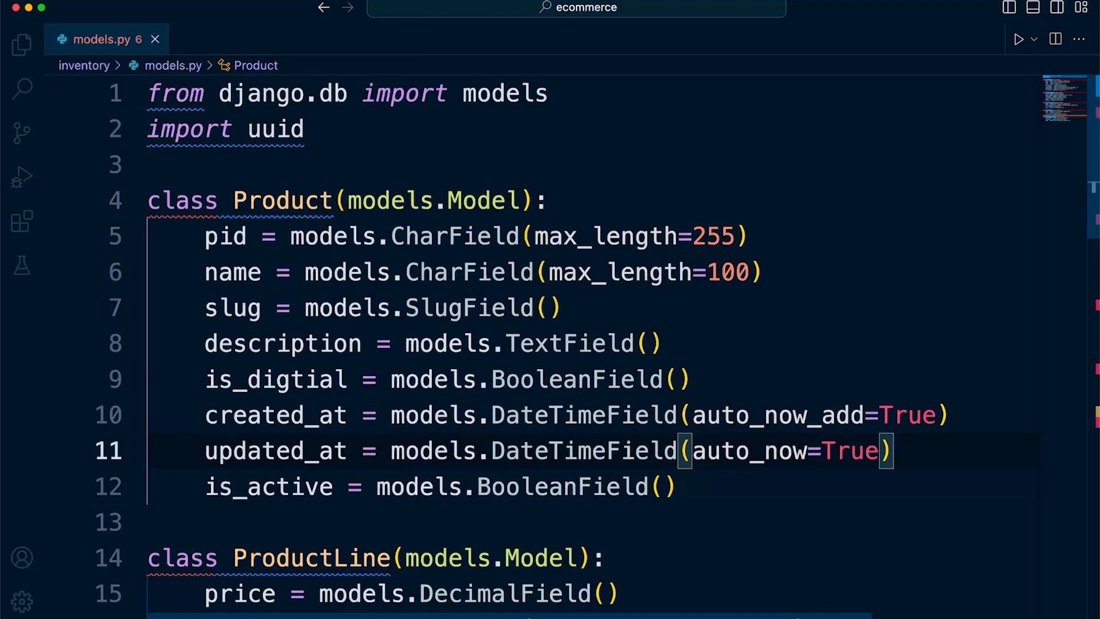
pyautogui.scroll(-3)
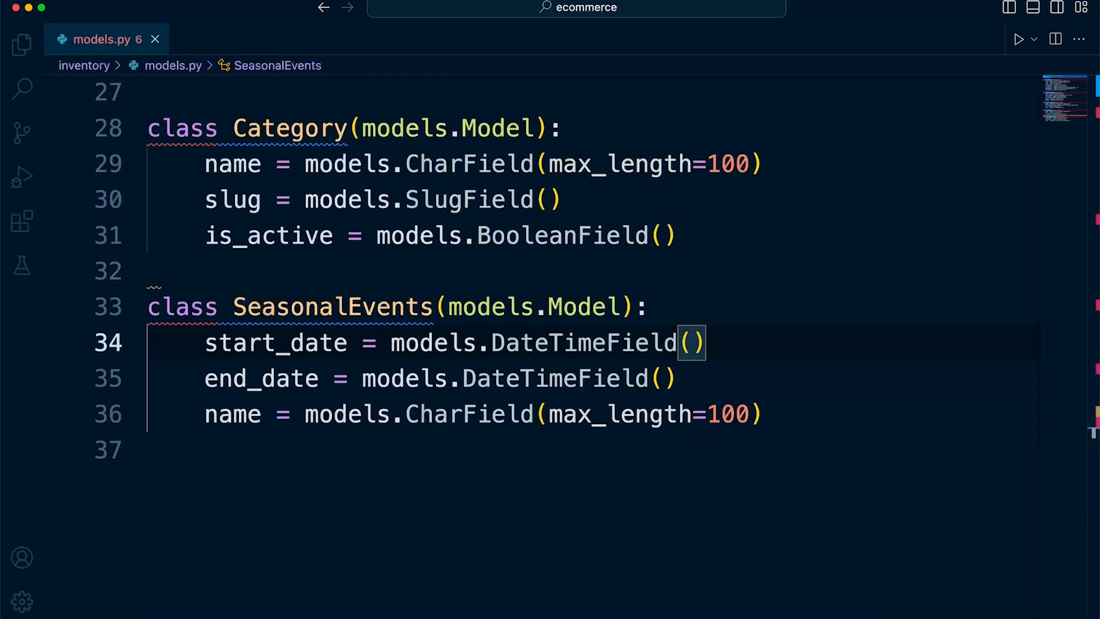
pyautogui.scroll(3)
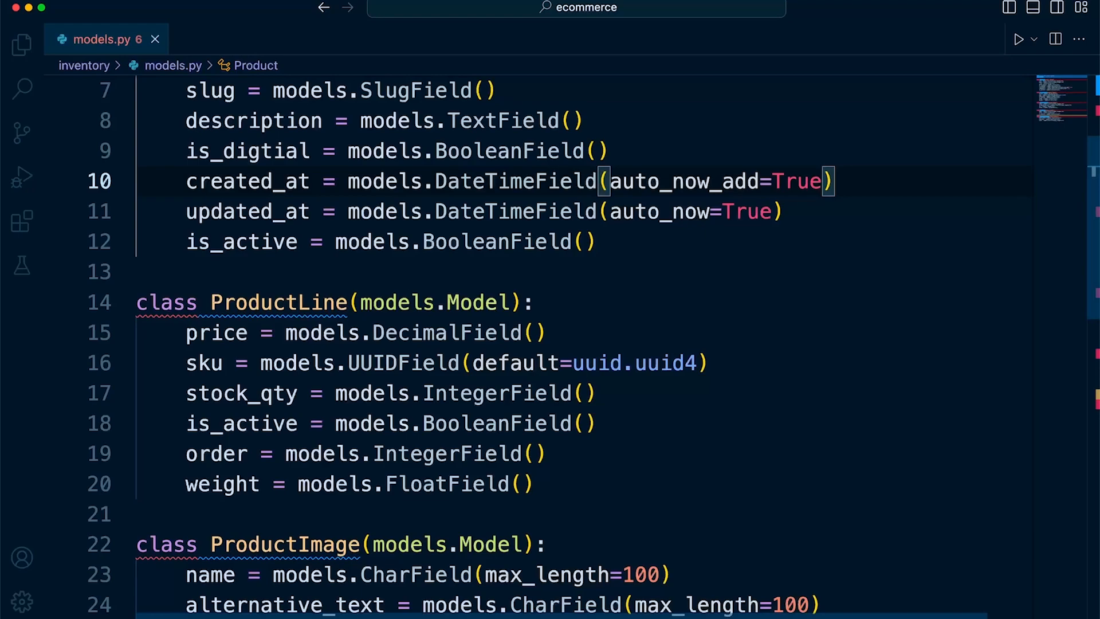
# - Append editable=False to both the created_at and updated_at DateTimeField arguments
pyautogui.write(', editable=False')
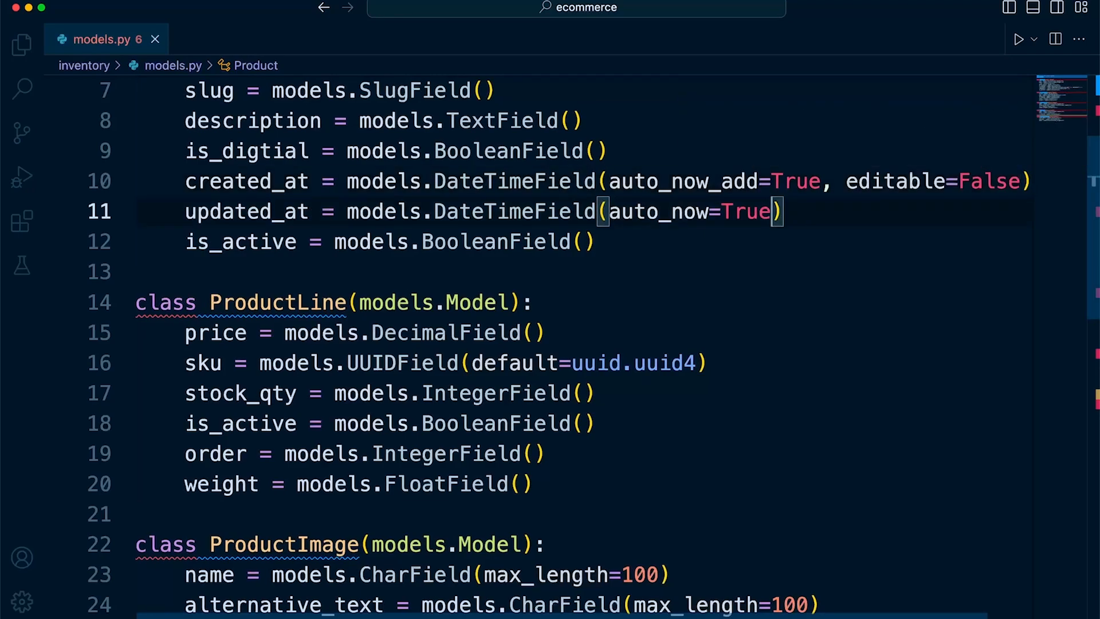
pyautogui.write(', editable=False')
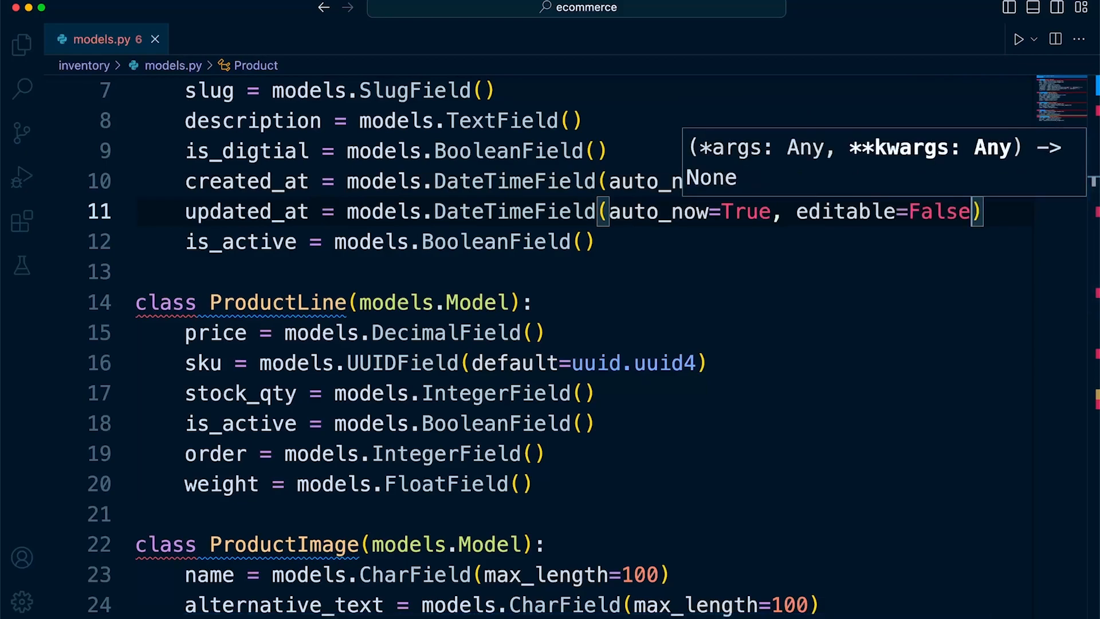